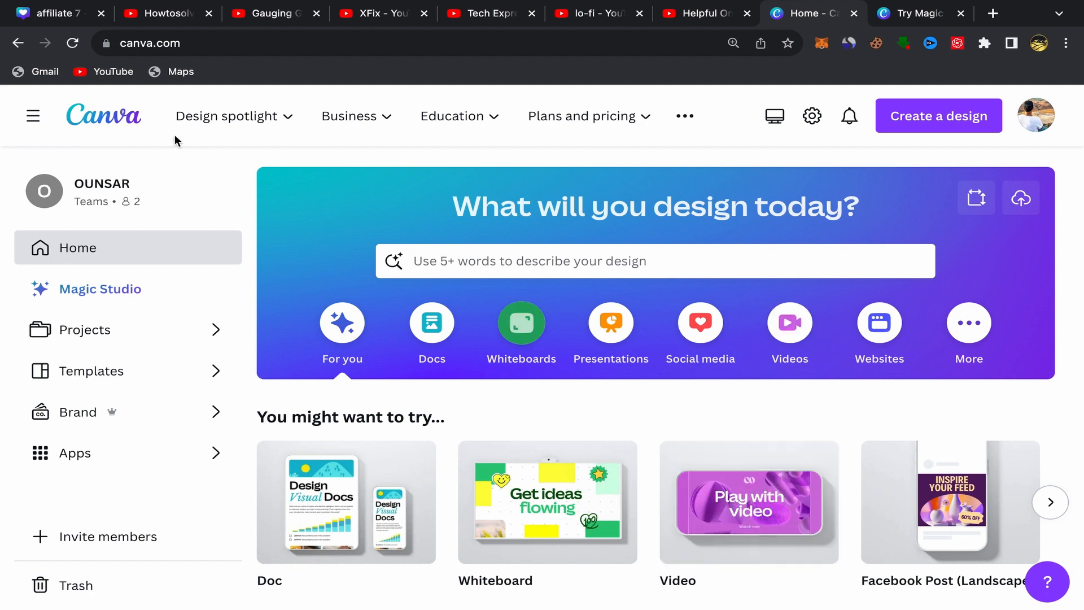
mouse_move(874, 390)
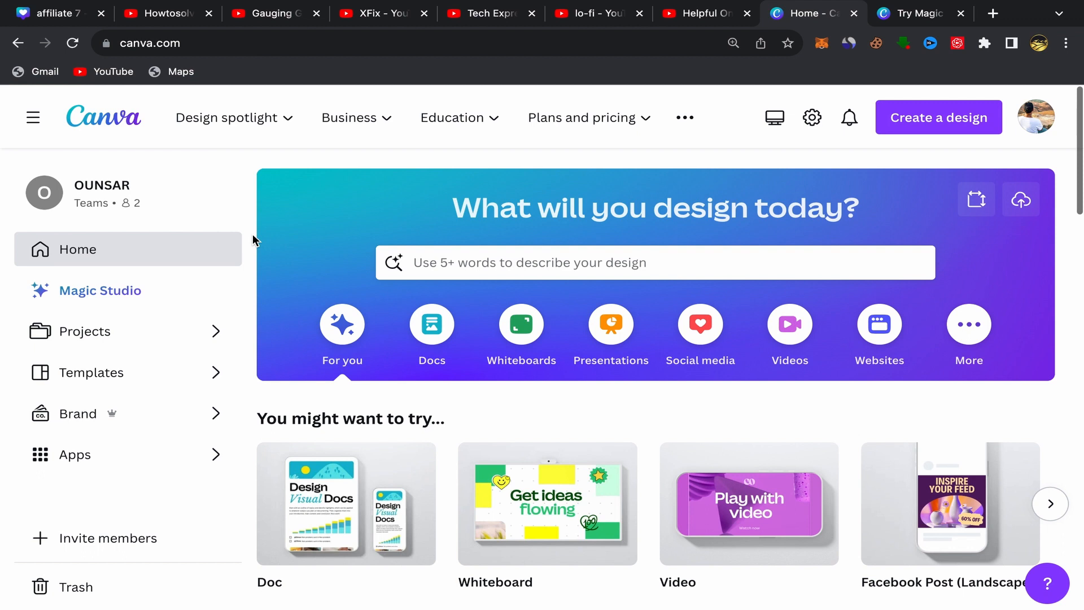
mouse_move(106, 302)
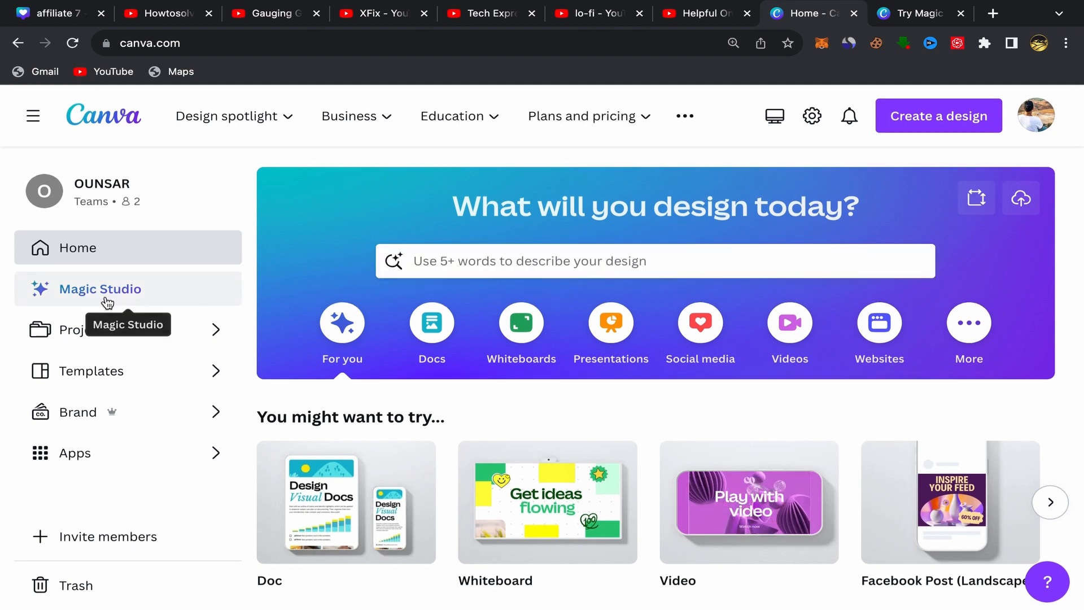
- Bring up the Magic Studio overview and reach its Magic Media section
left_click(100, 289)
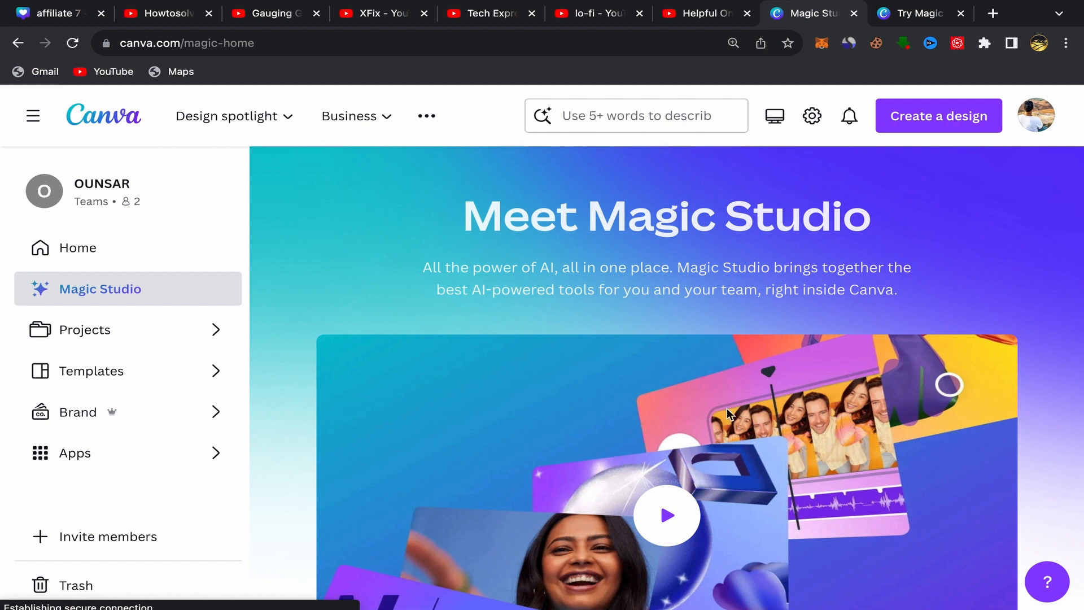
scroll("down", 3)
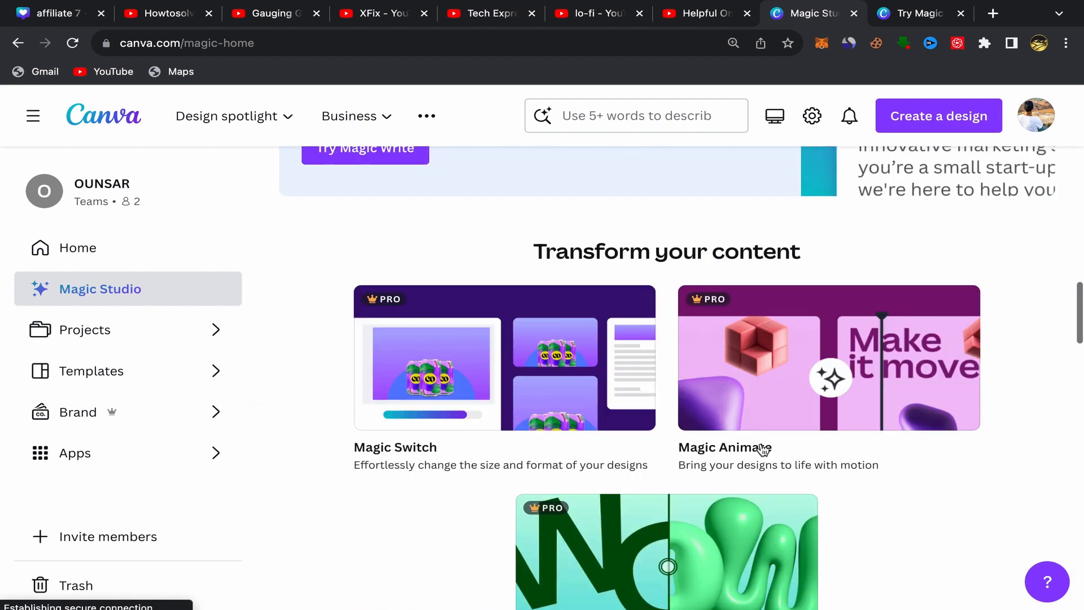
scroll("down", 3)
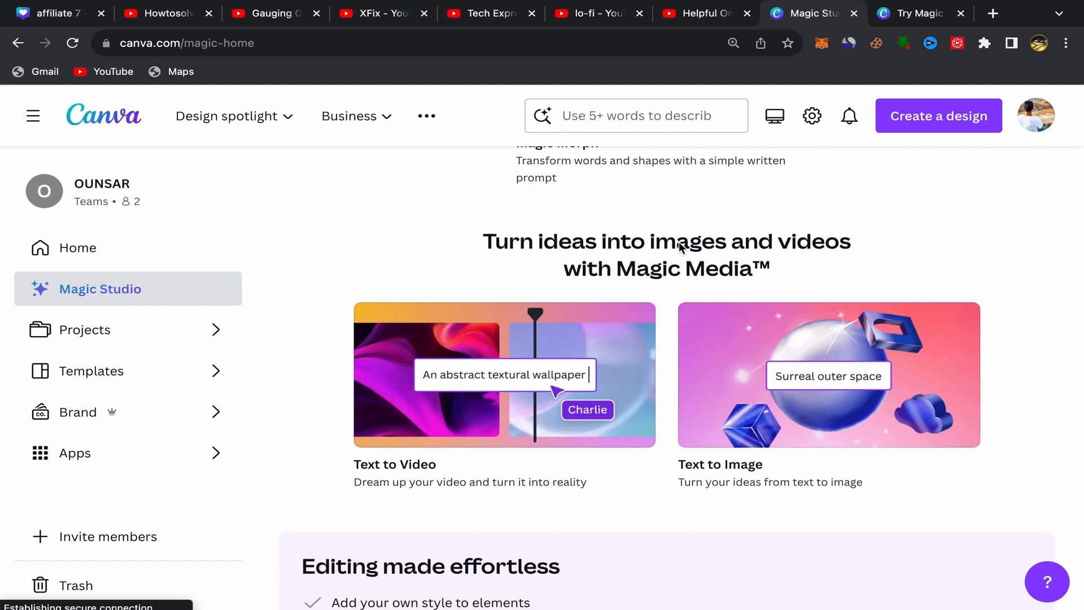
mouse_move(590, 296)
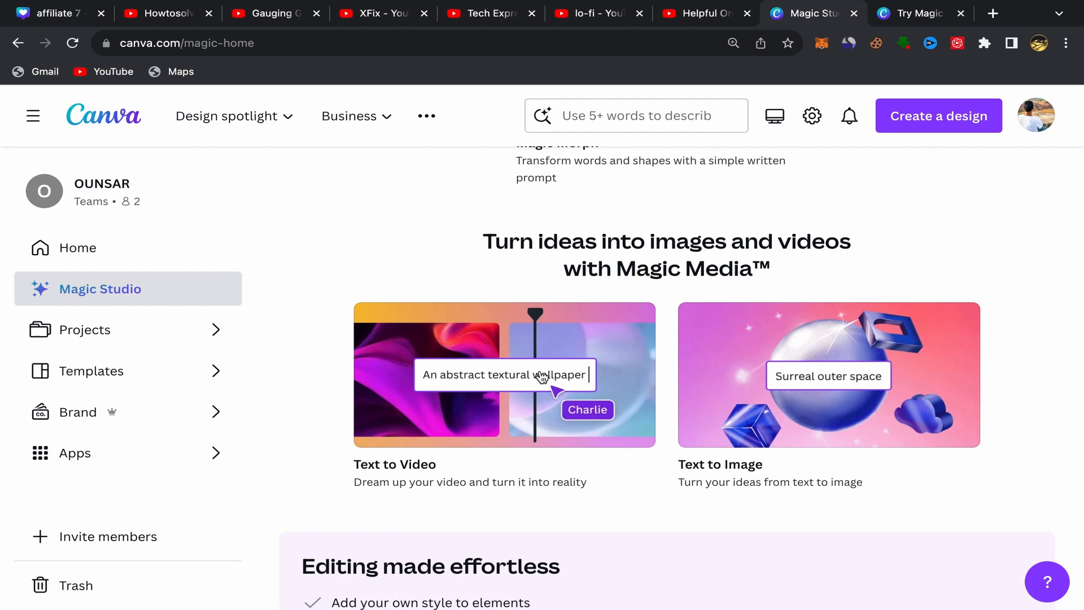
mouse_move(377, 477)
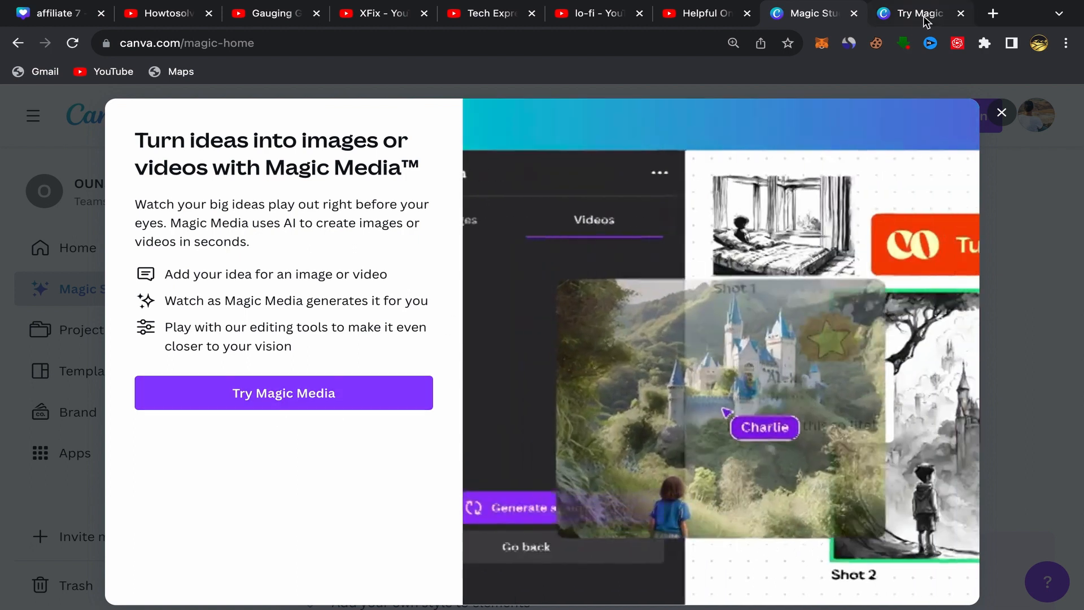
- Start a new design with the Magic Media Text to Video panel via Try Magic Media
left_click(283, 393)
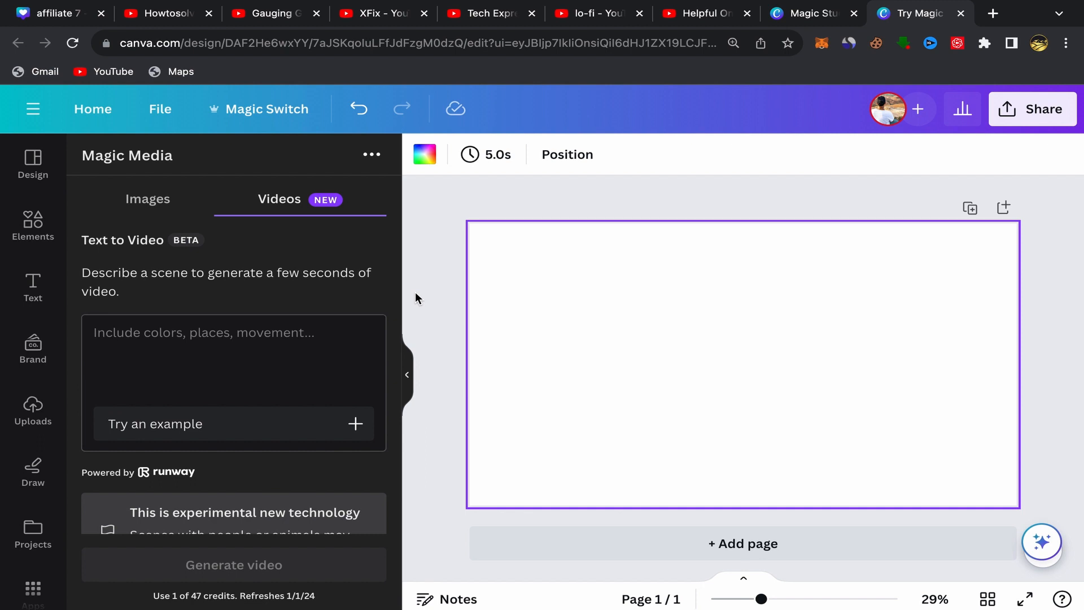
mouse_move(425, 292)
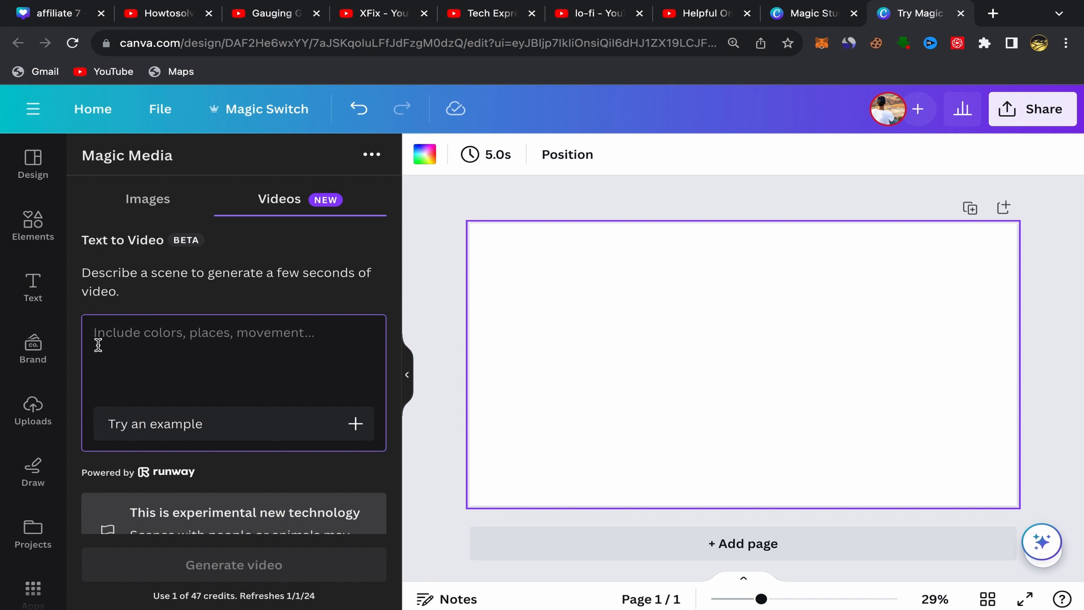
- Enter the scene prompt 'cat watching sunset in the edge', correcting the typo in 'watching'
left_click(233, 565)
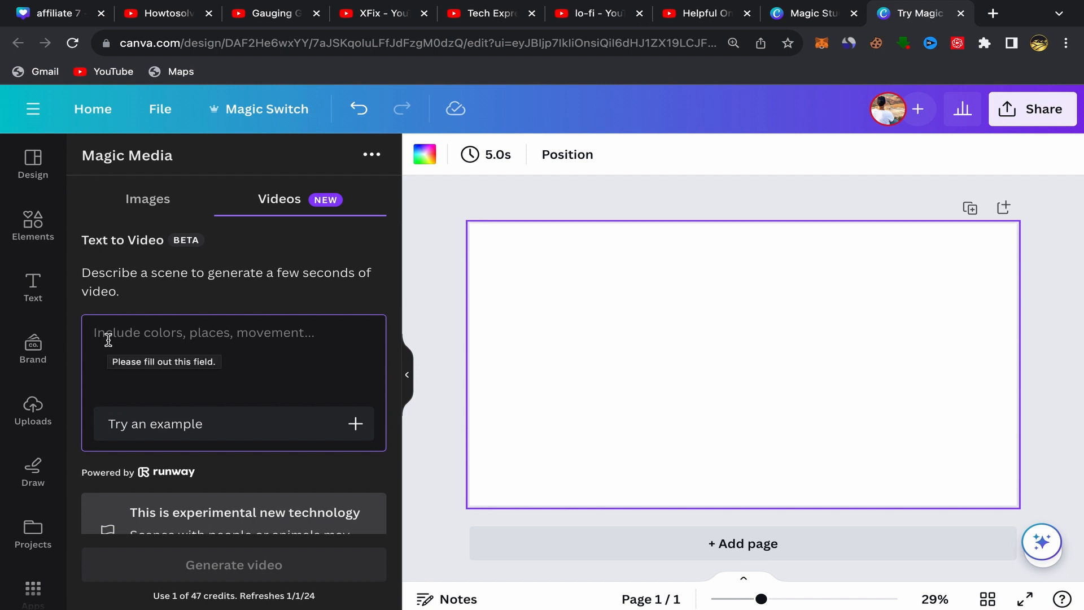
type("cat")
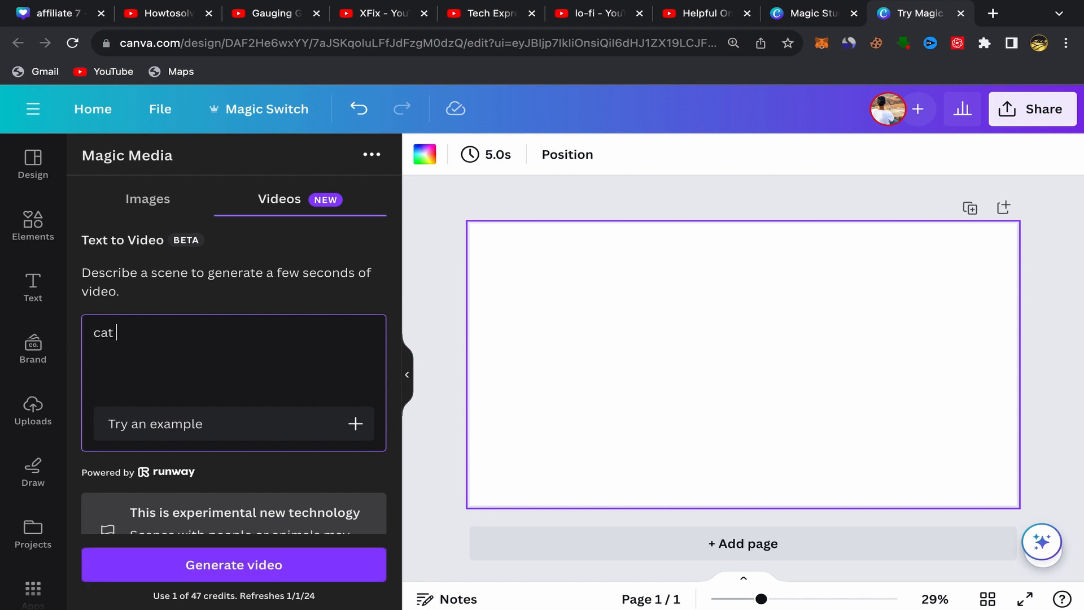
type("watxhing")
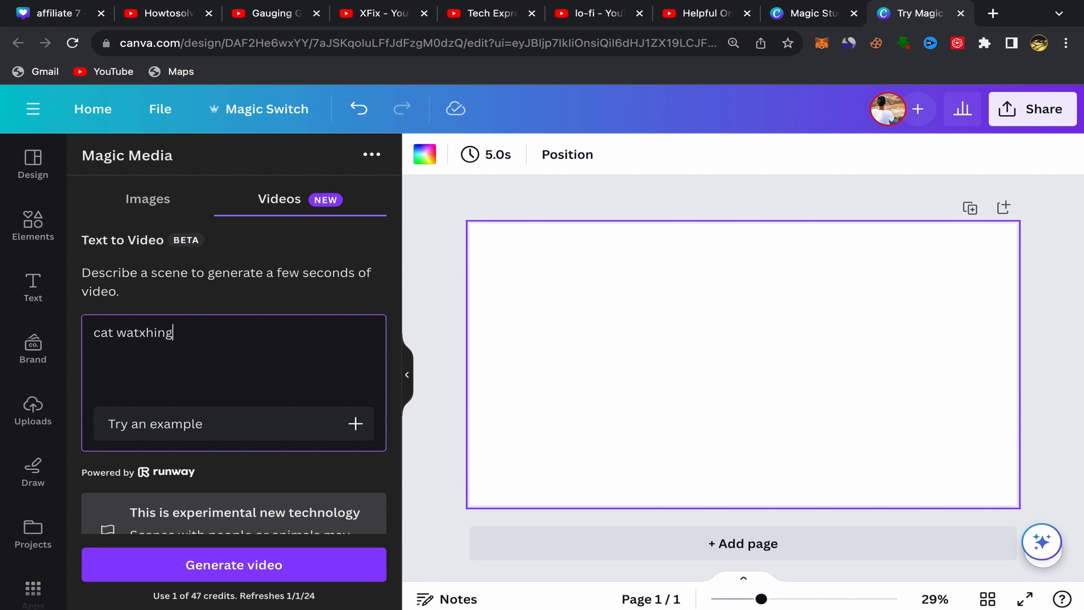
key("Backspace")
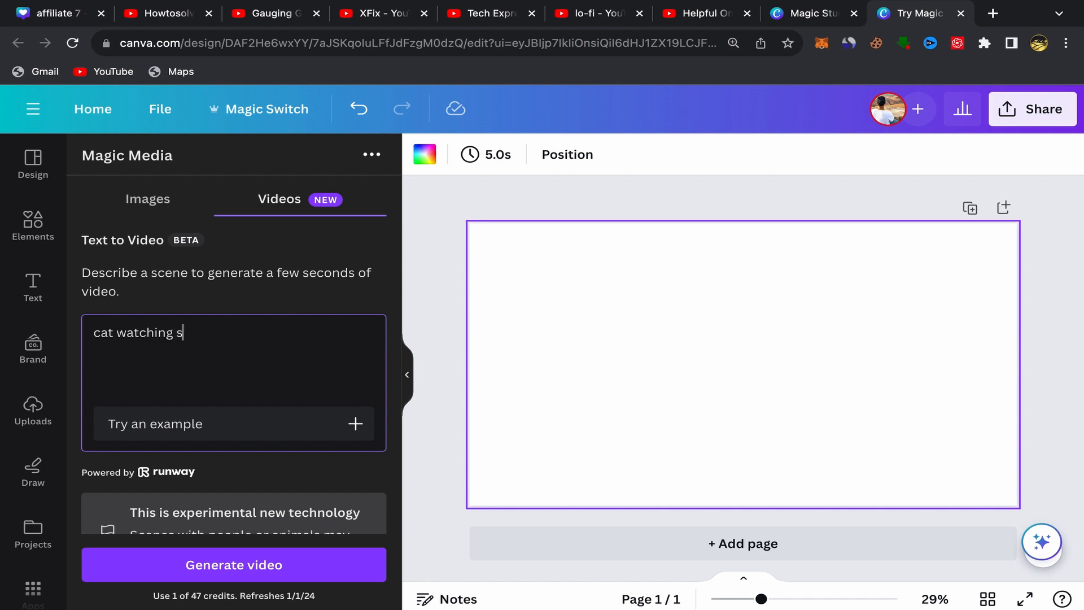
type("unset")
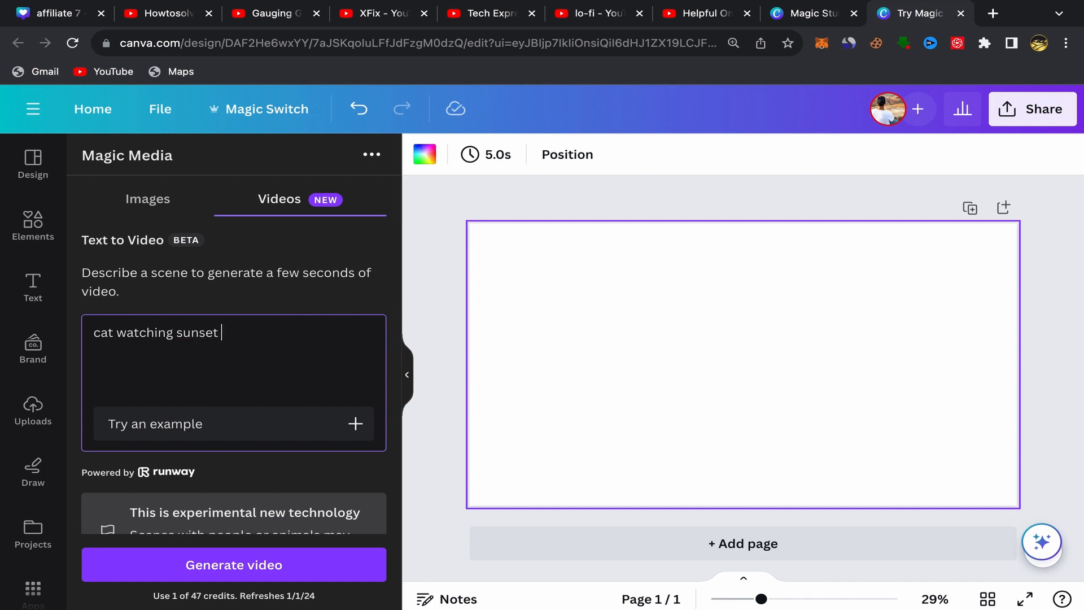
type("in t")
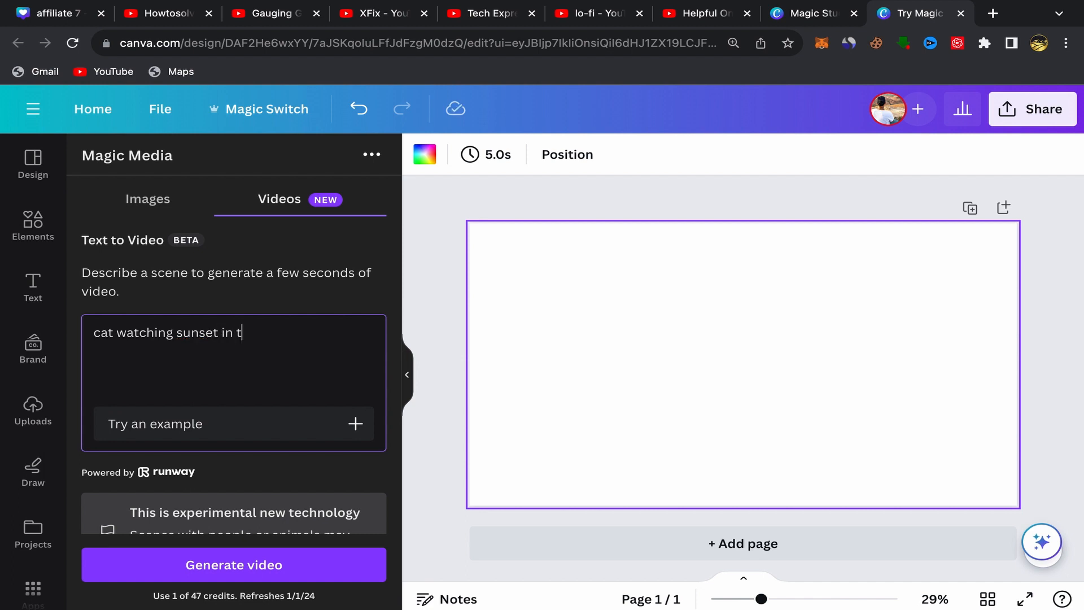
type("he edge")
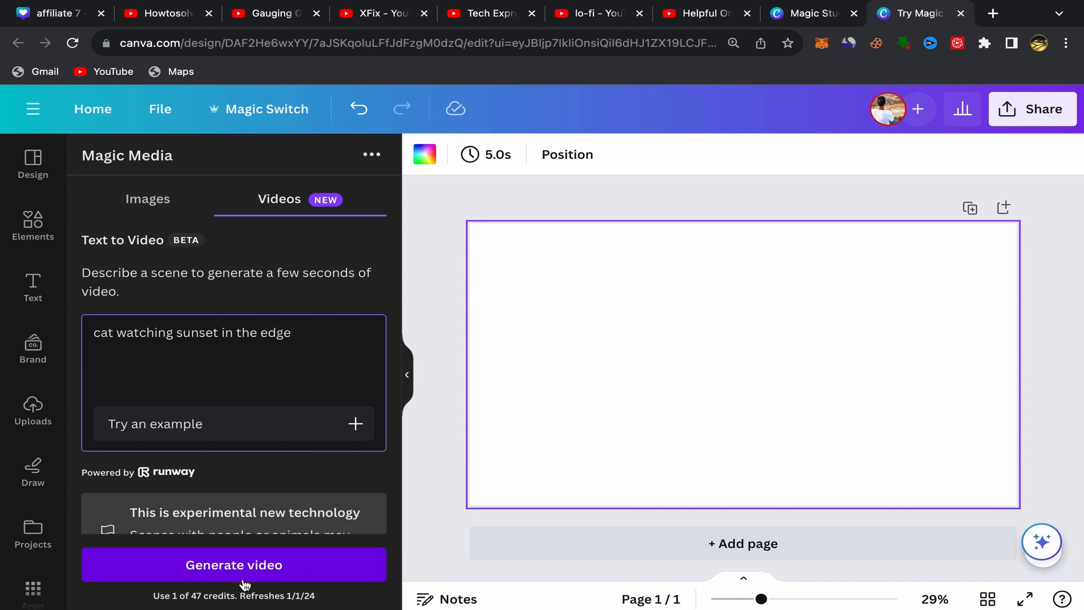
- Generate the video clip from the cat-and-sunset prompt
left_click(233, 564)
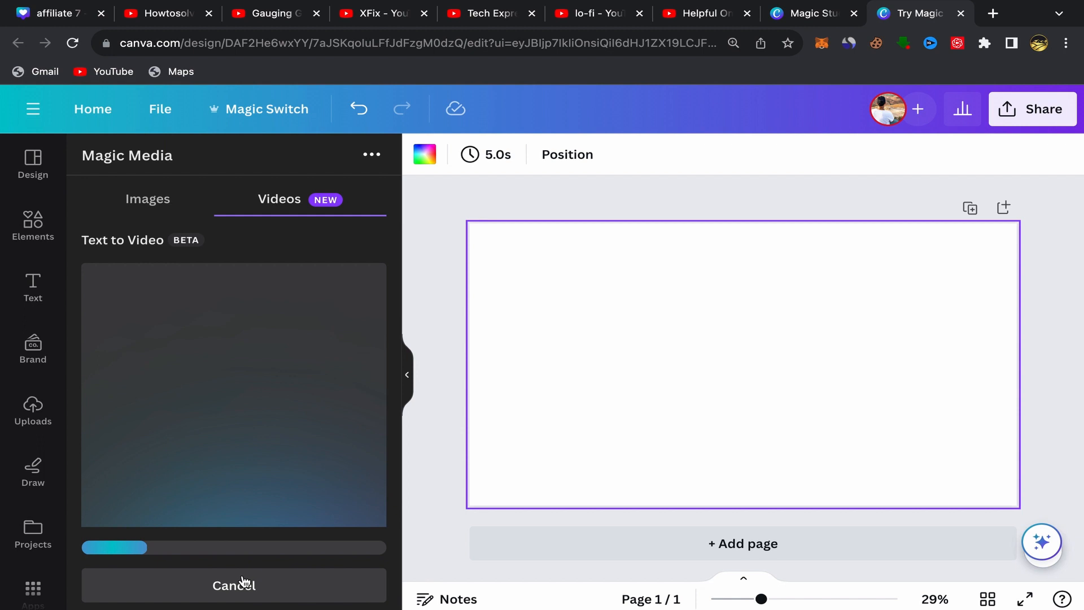
mouse_move(427, 504)
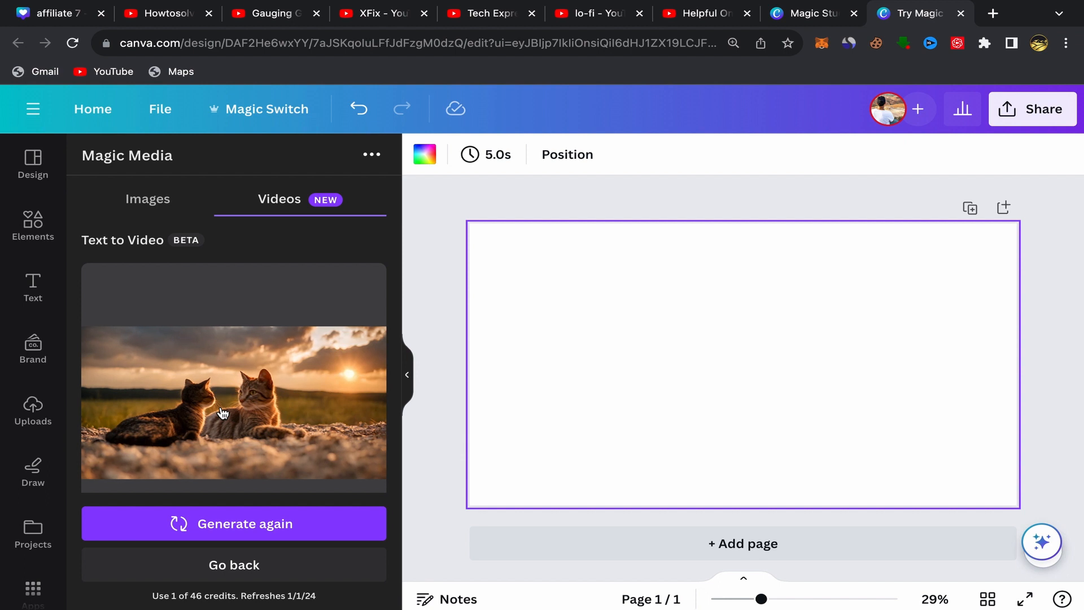
- Place the generated cats-at-sunset clip on the page and reach its more-options menu
left_click(223, 414)
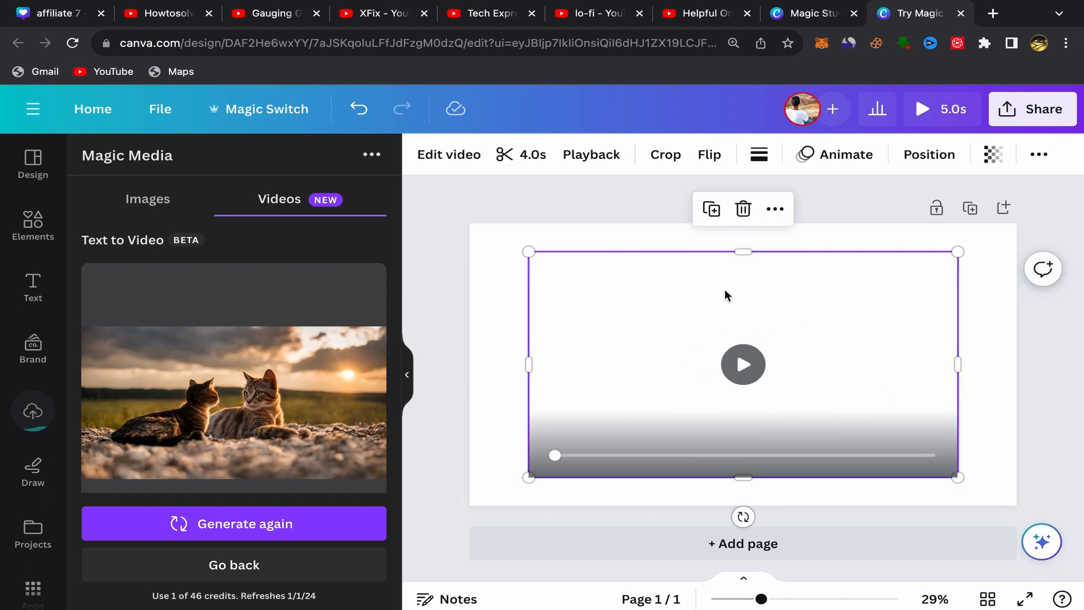
left_click(776, 209)
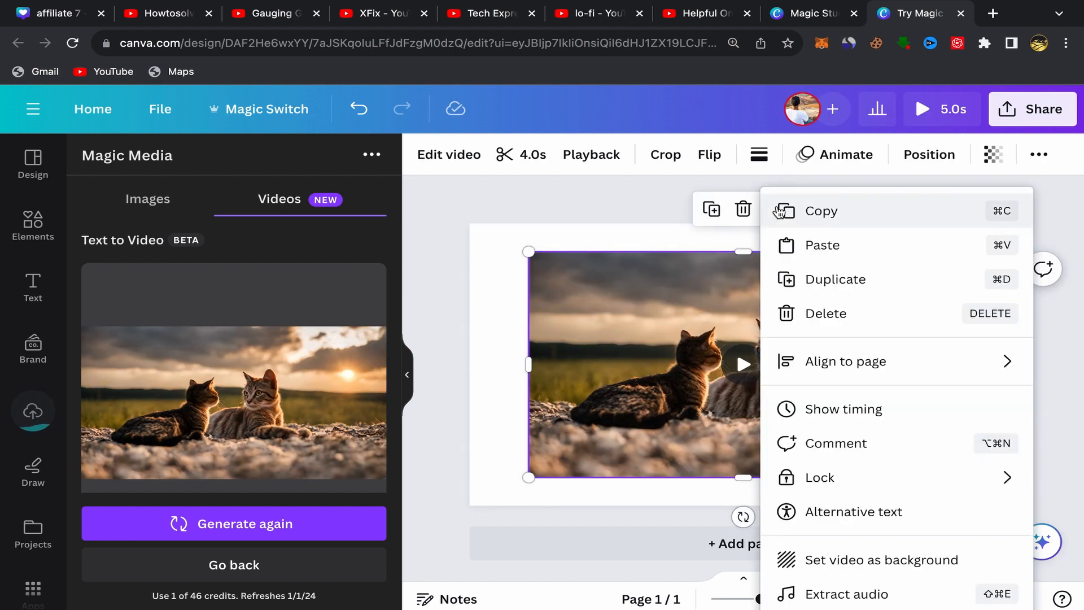
mouse_move(841, 555)
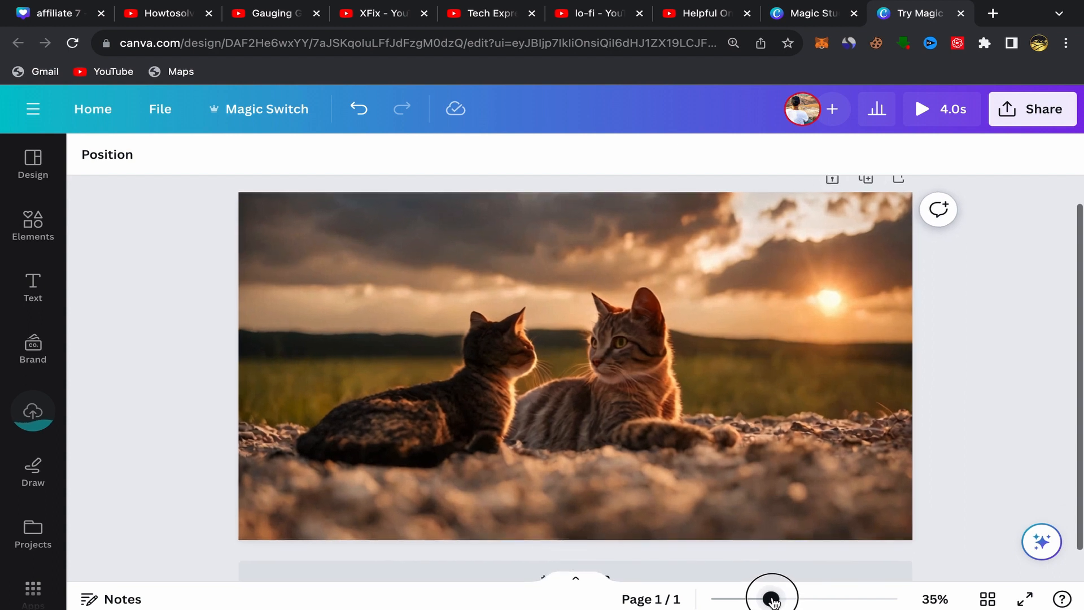
- Select the background cat video and play its preview through
left_click_drag(775, 596, 777, 596)
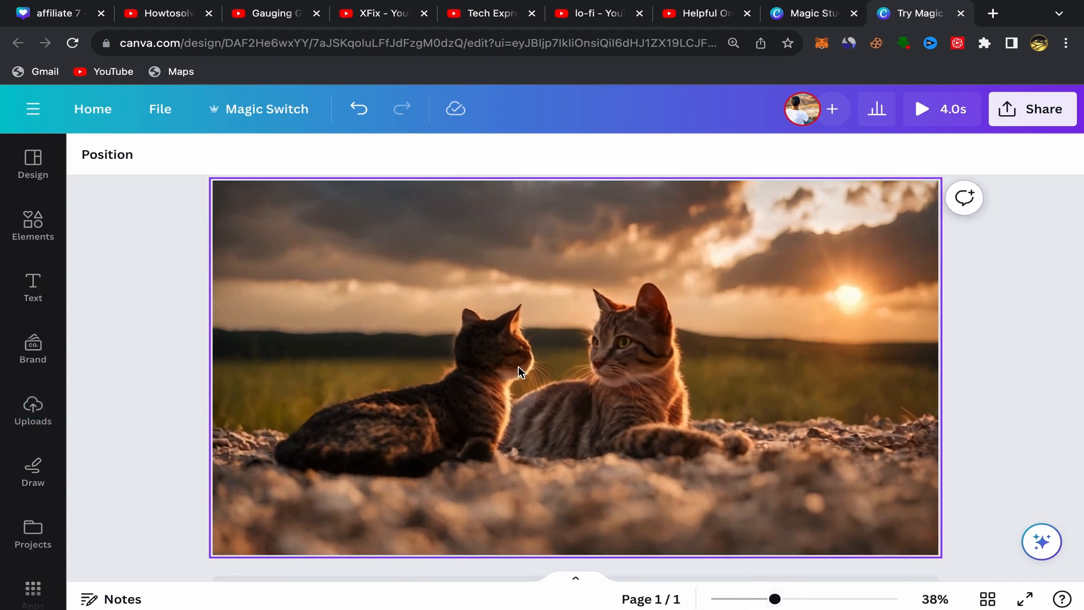
left_click(521, 373)
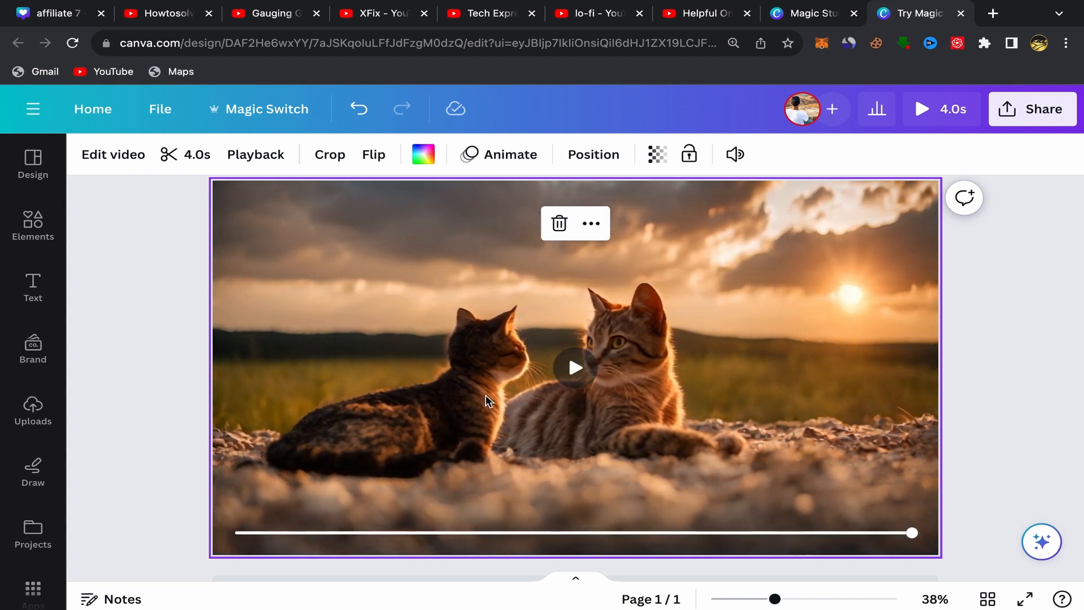
left_click(575, 367)
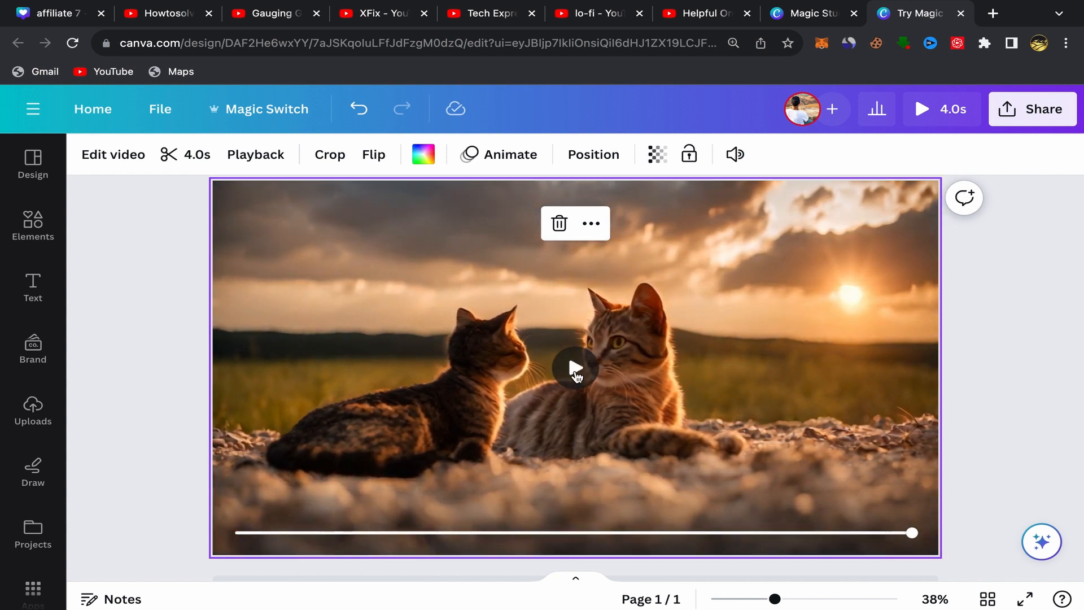
left_click(576, 368)
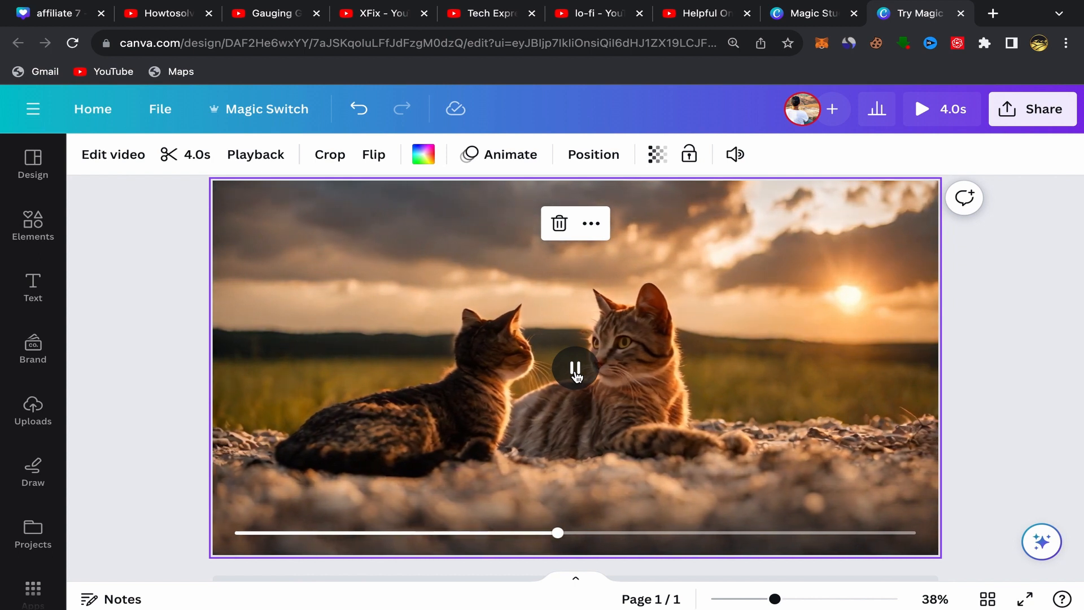
left_click(576, 370)
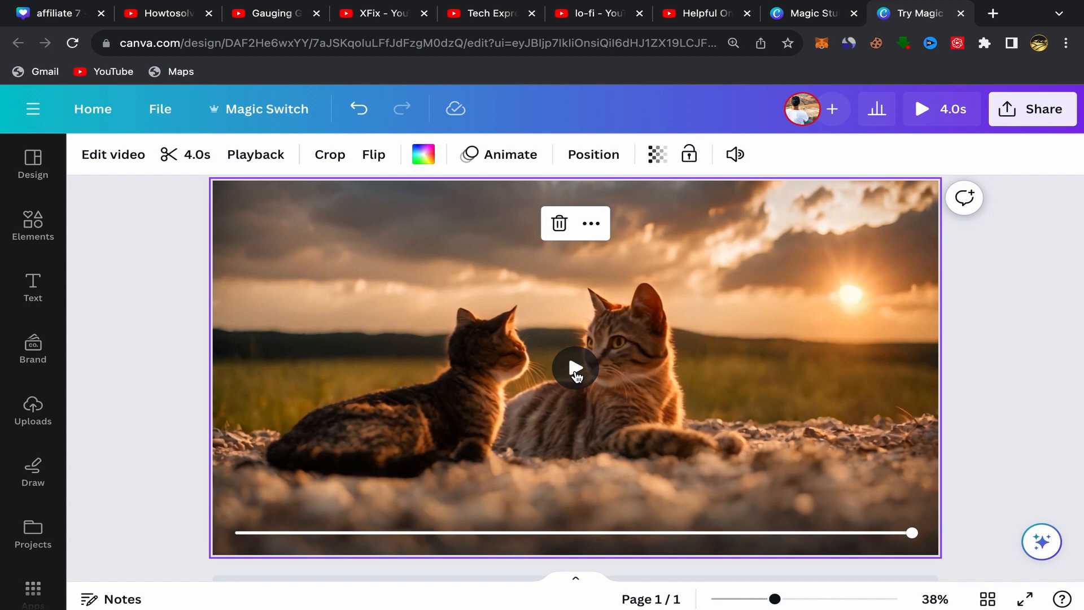
mouse_move(867, 292)
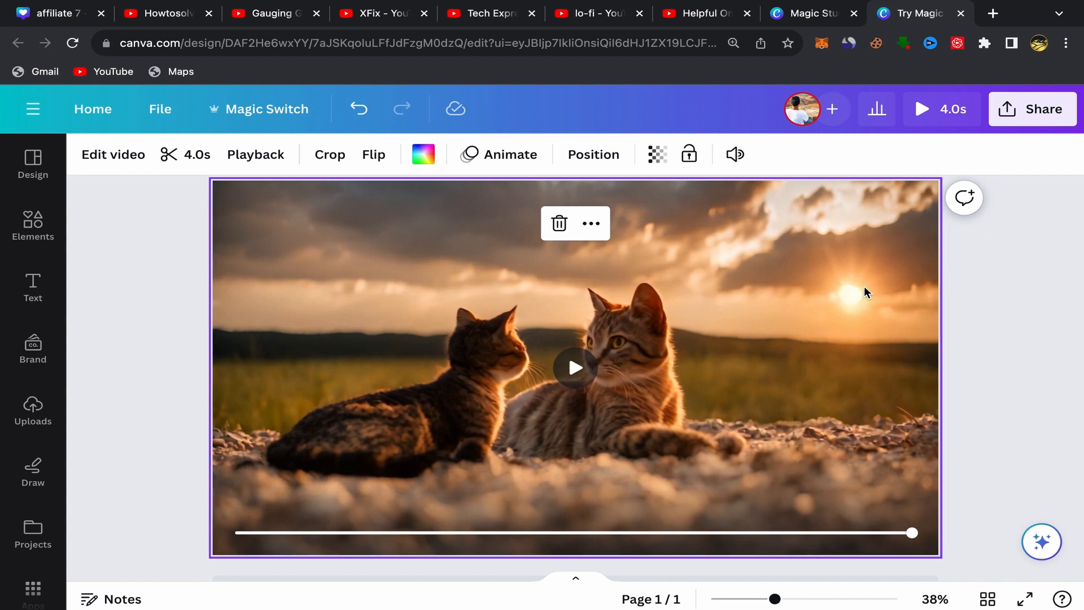
mouse_move(1015, 113)
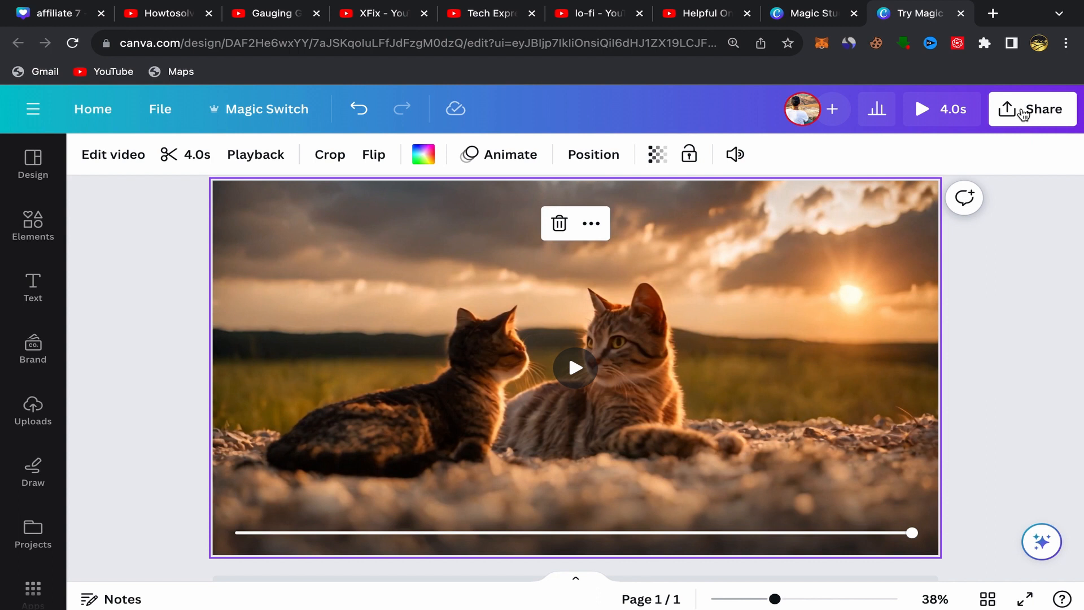
- Bring up the Share panel with sharing and download options
left_click(1033, 109)
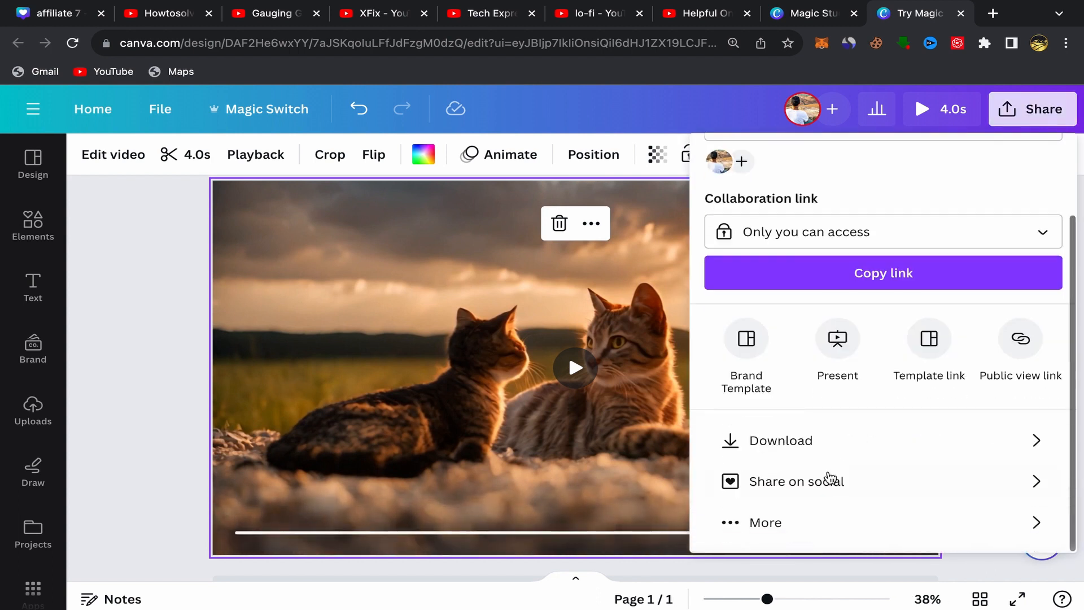
mouse_move(870, 427)
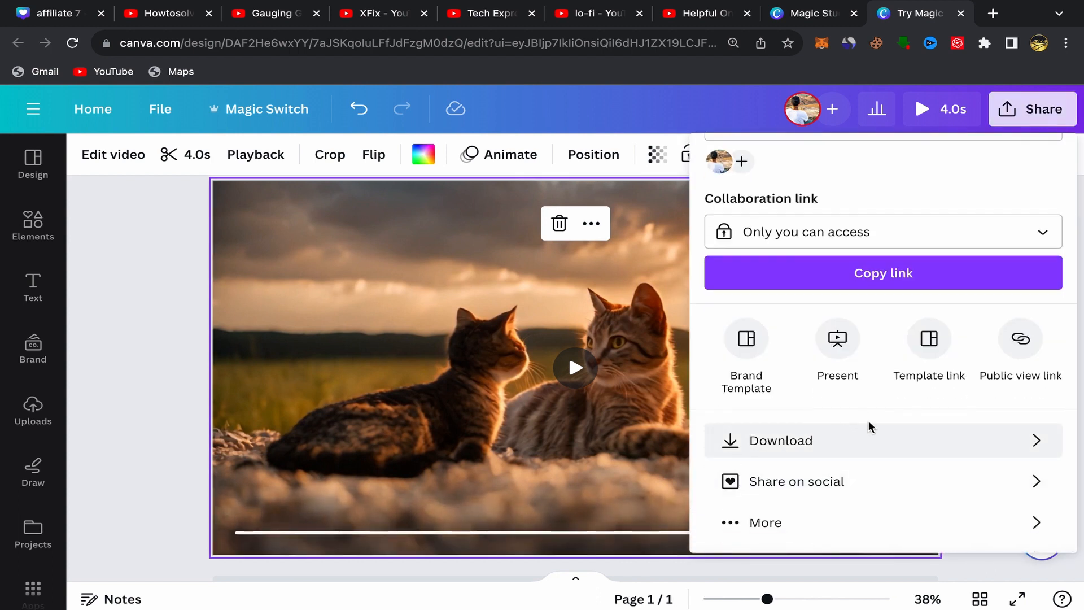